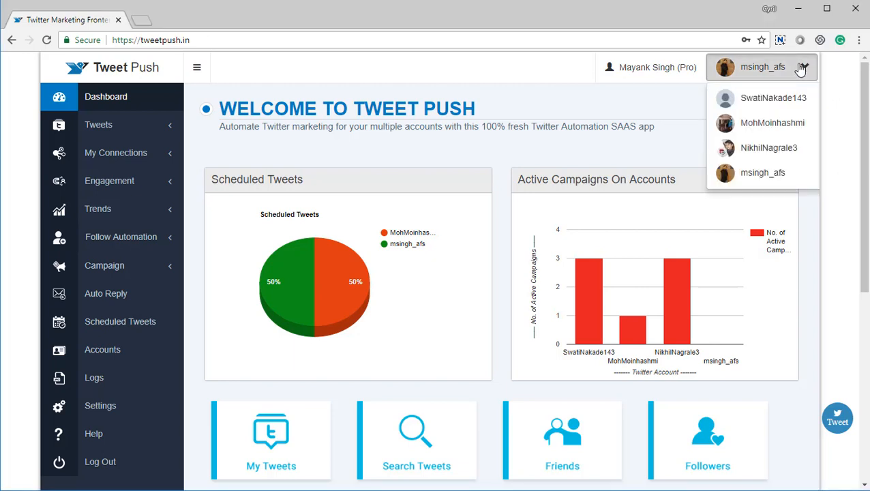
mouse_move(769, 148)
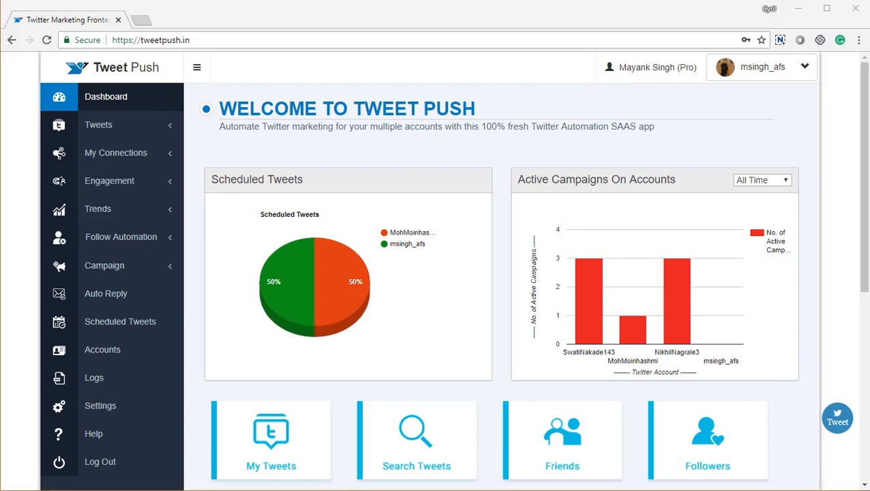
mouse_move(472, 310)
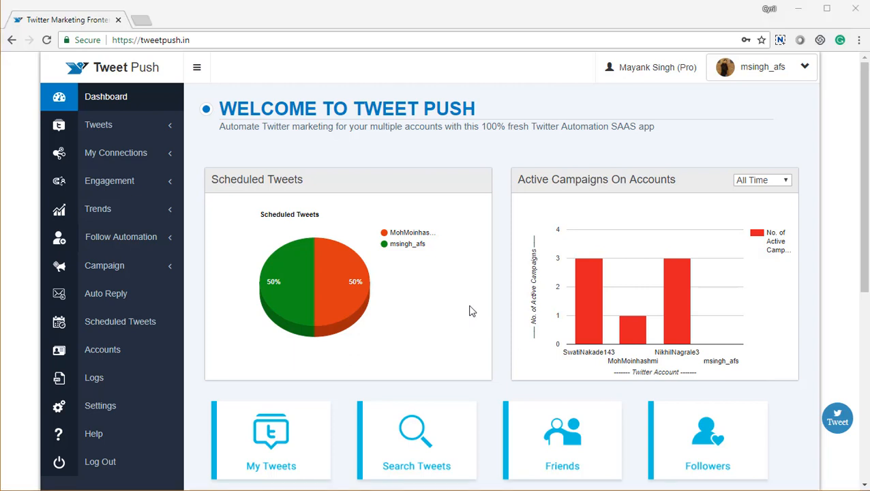
mouse_move(226, 265)
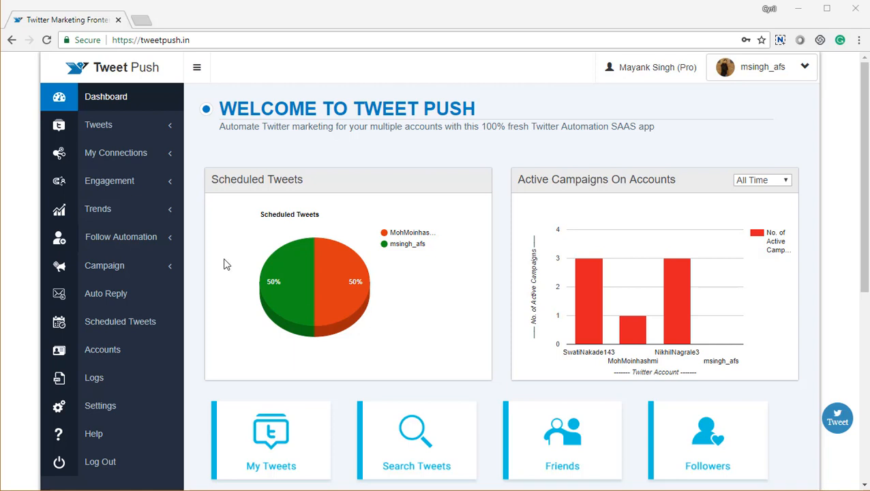
- Go to My Campaign and start the blank Create Campaigns form
click(104, 265)
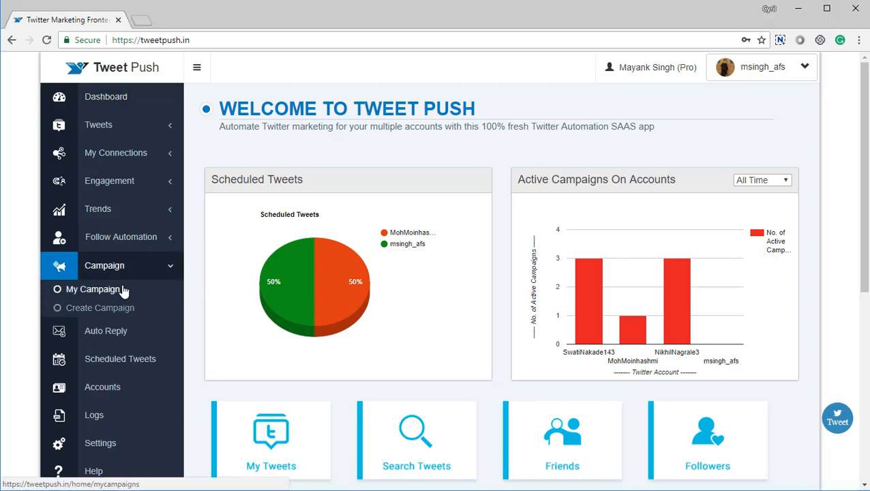
click(93, 289)
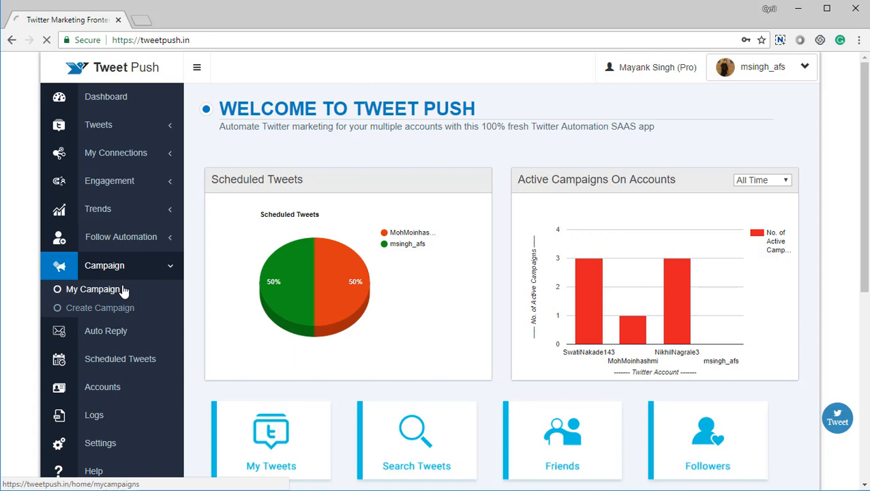
click(93, 289)
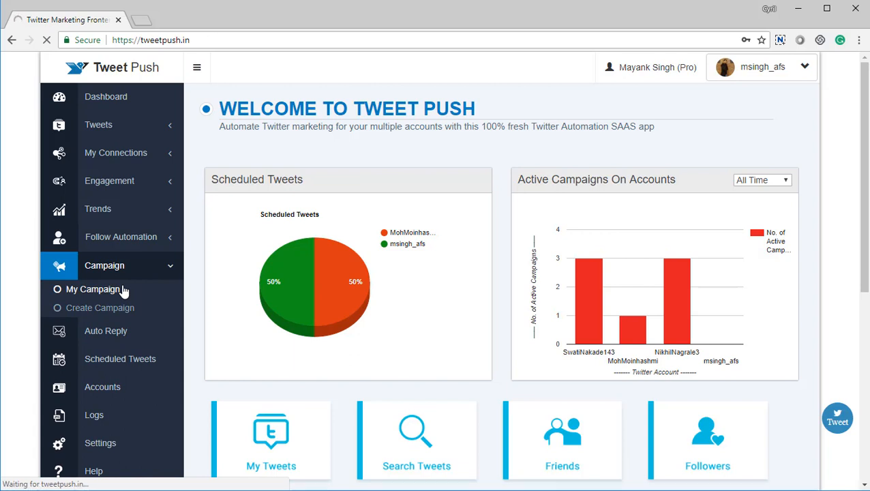
click(93, 289)
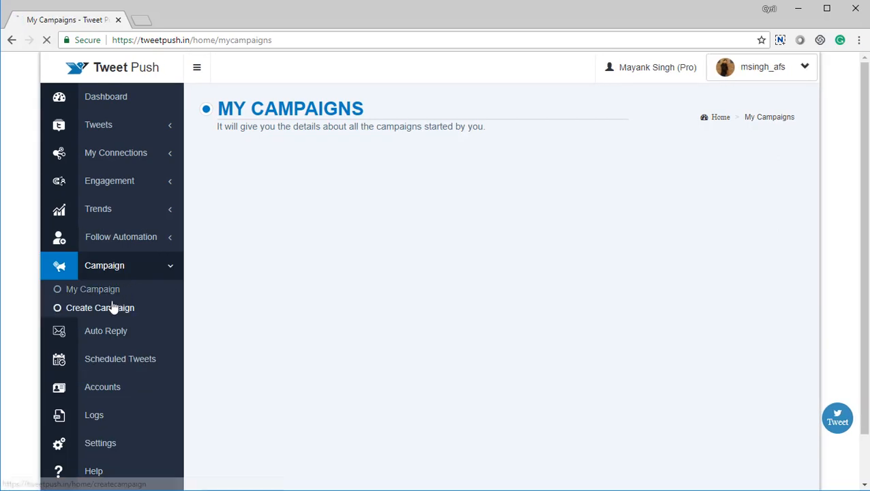
click(100, 308)
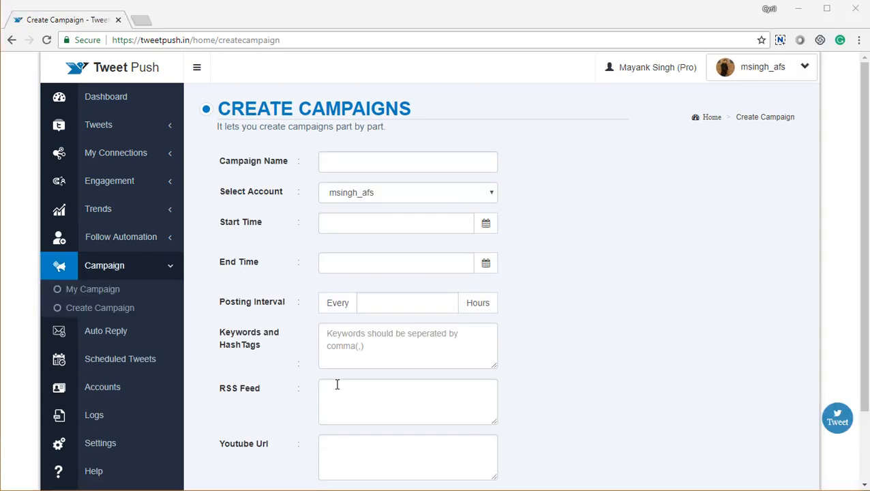
mouse_move(109, 331)
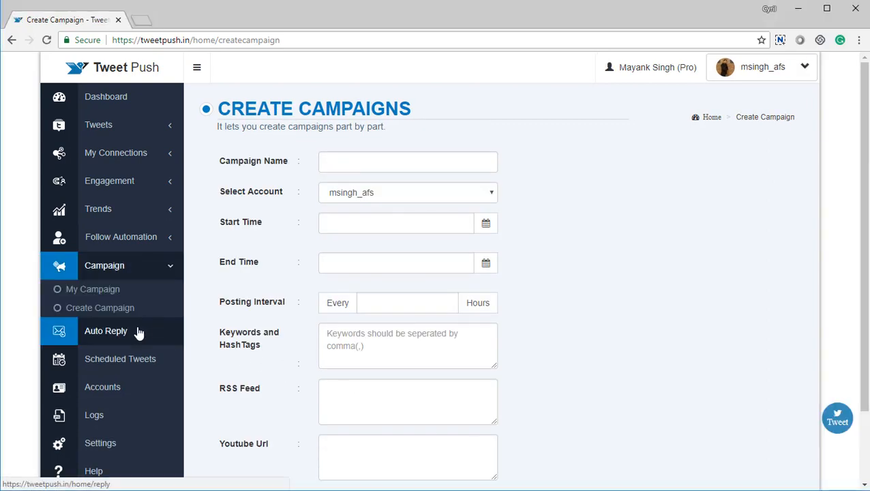
- View the Auto Reply setup for NikhilNagrale3 with #funny and its eight reply tweets
click(106, 331)
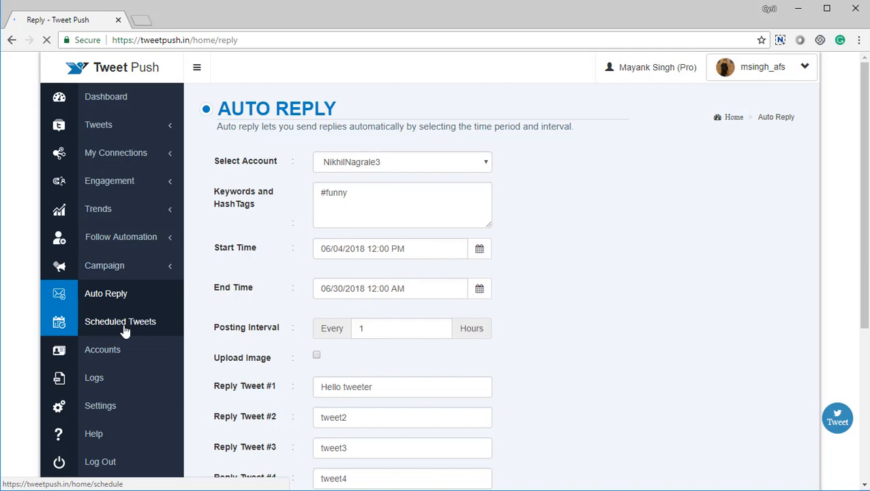
scroll(down, 3)
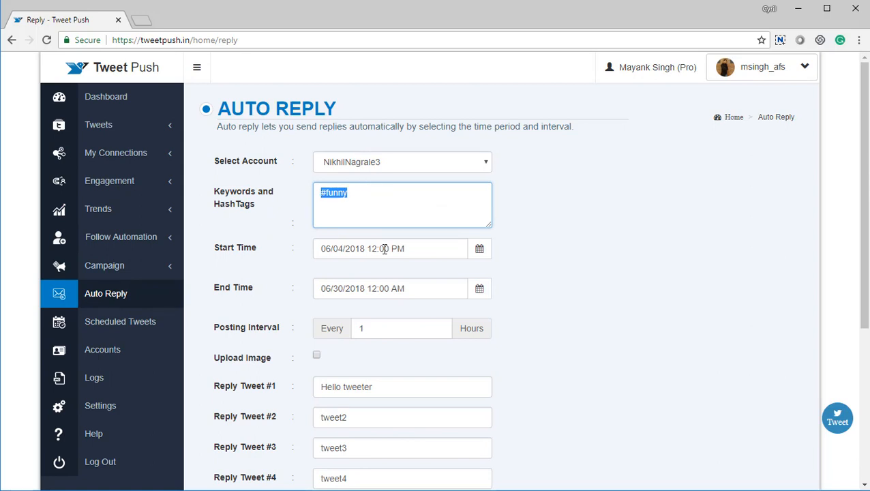
scroll(down, 3)
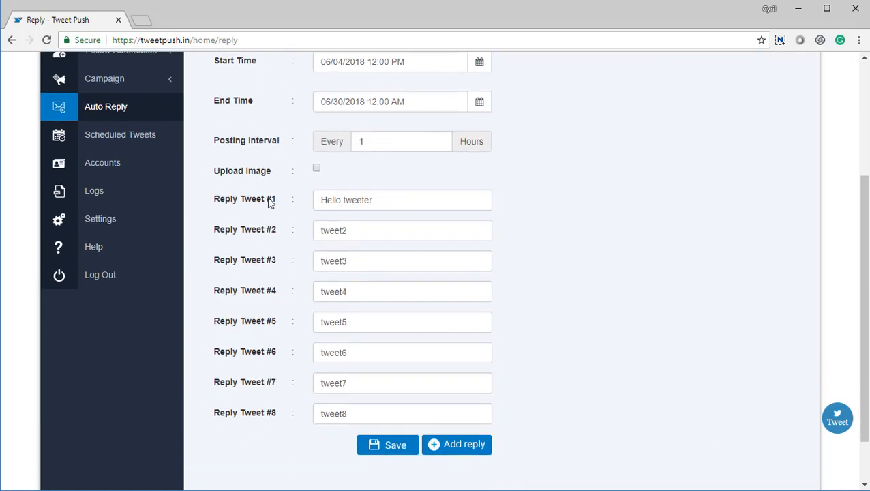
mouse_move(308, 234)
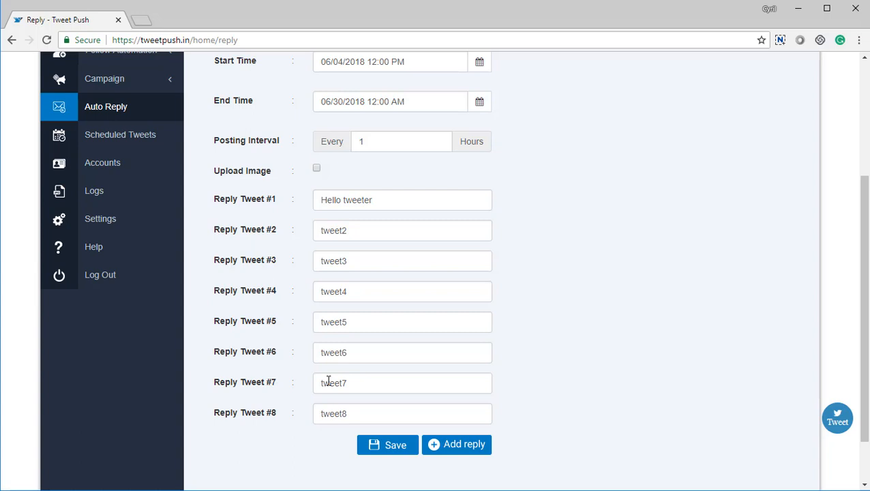
mouse_move(316, 364)
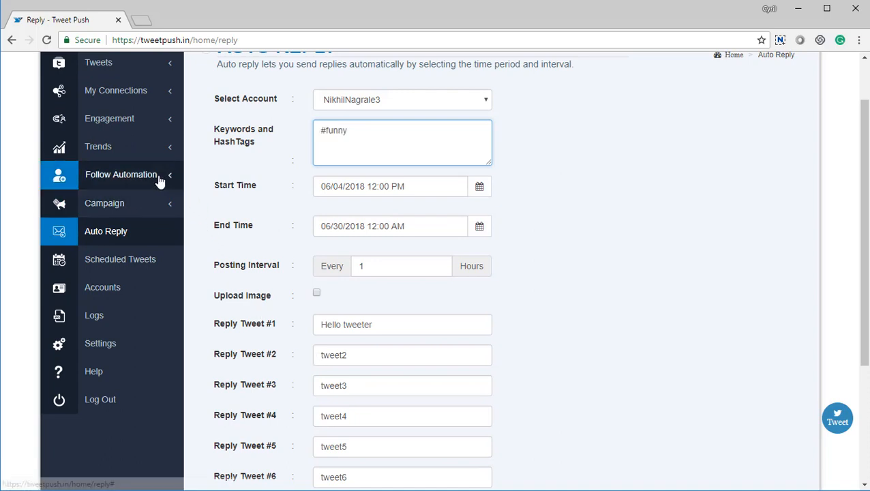
- View the Follow List, then the Auto Follow Settings with 200-minute interval and five keywords
click(120, 175)
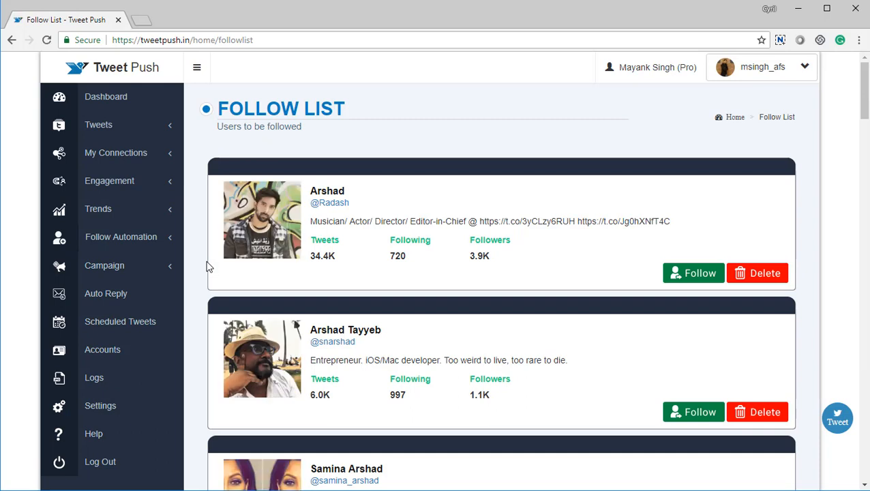
mouse_move(104, 265)
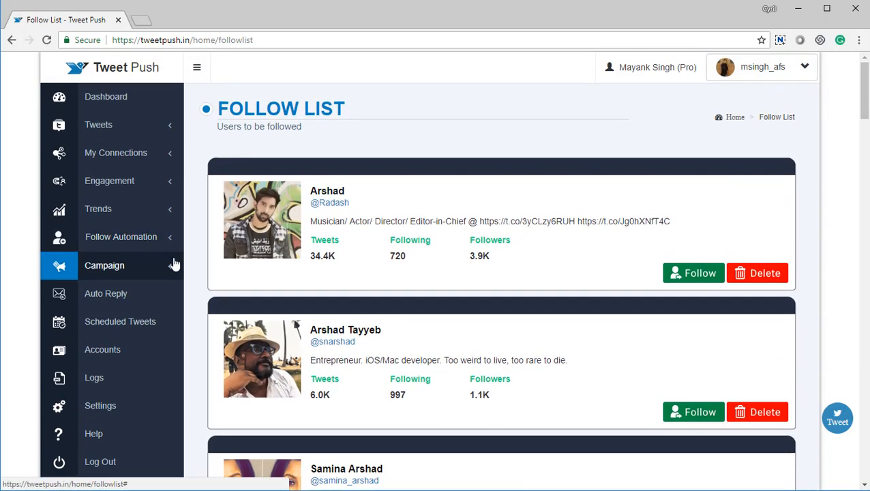
click(120, 238)
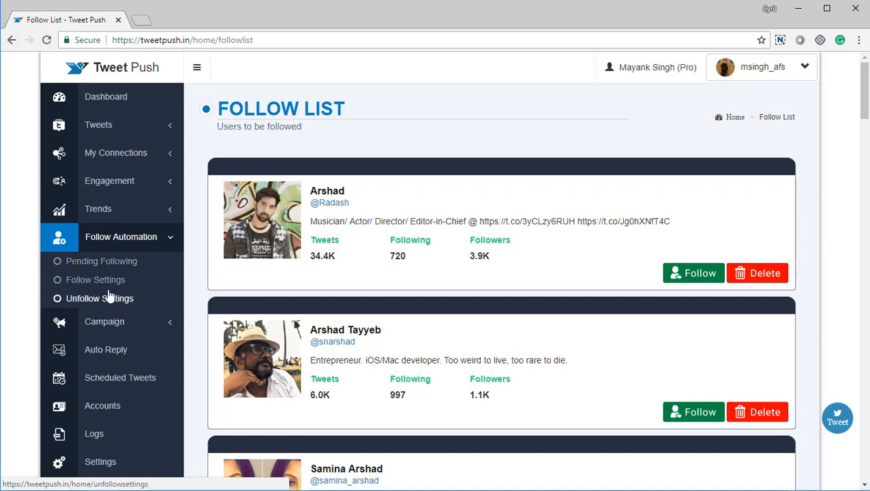
click(96, 279)
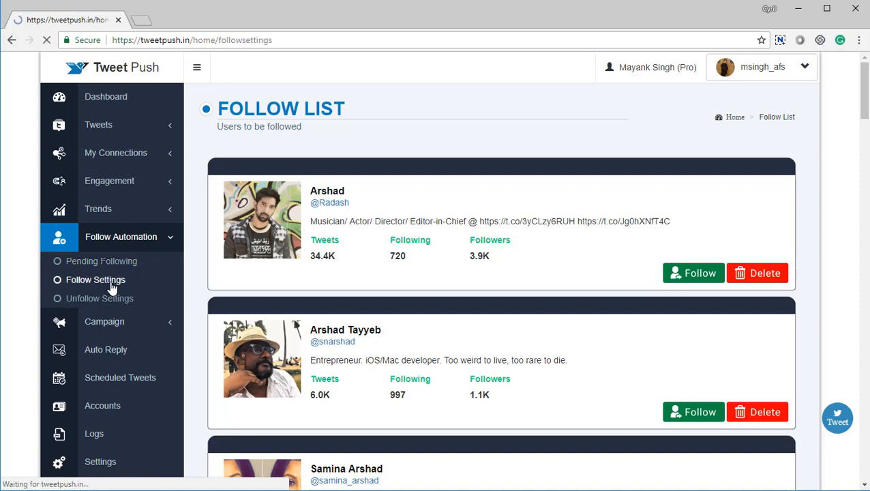
click(95, 279)
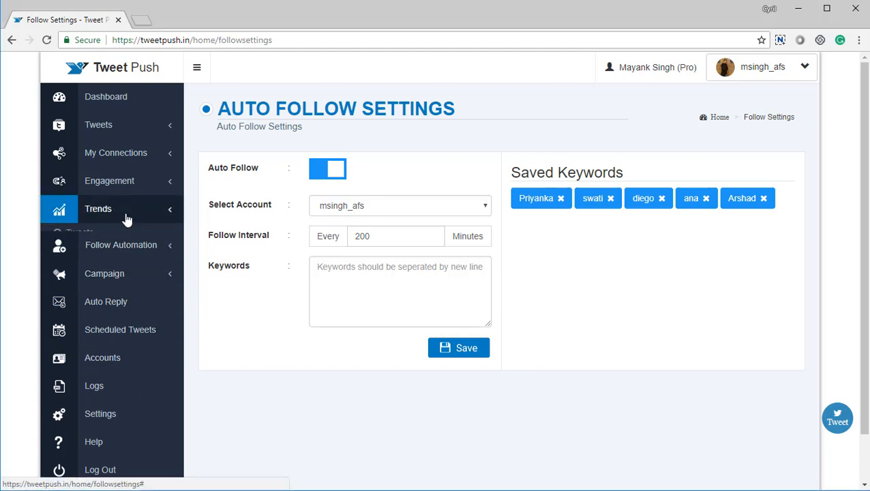
- Search trending hashtags for the suggested Delhi (India) location under Trends
click(98, 209)
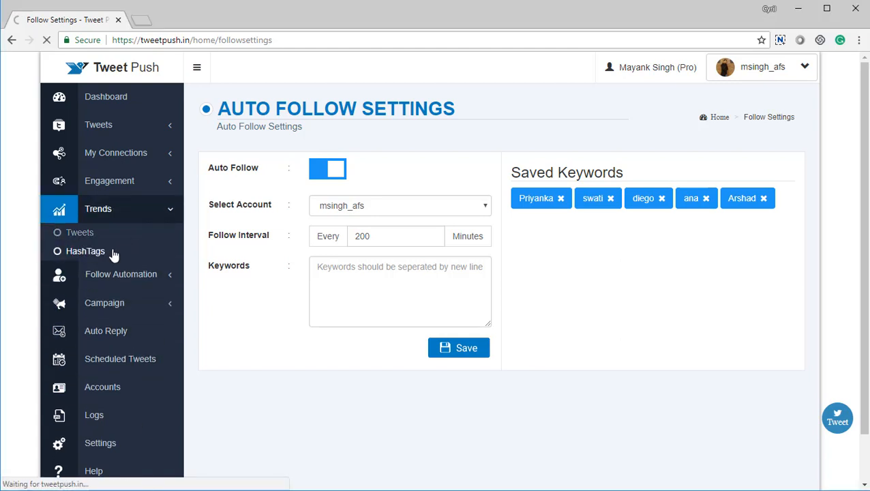
click(84, 251)
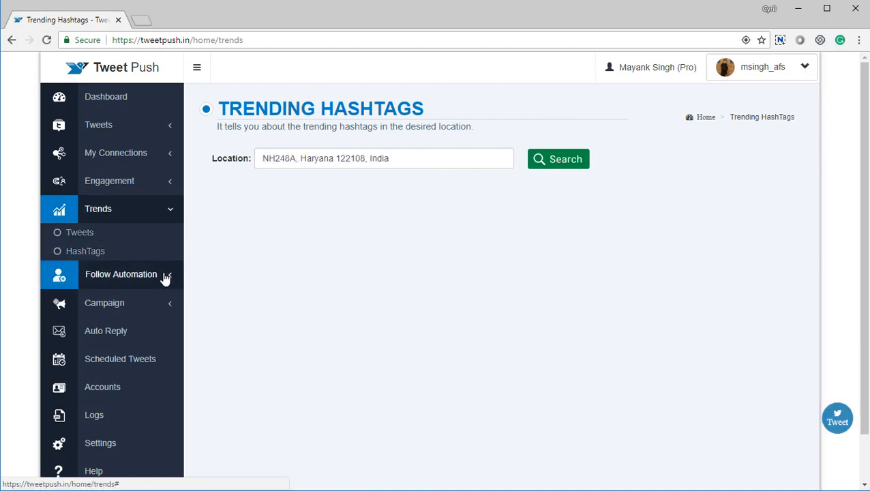
click(384, 158)
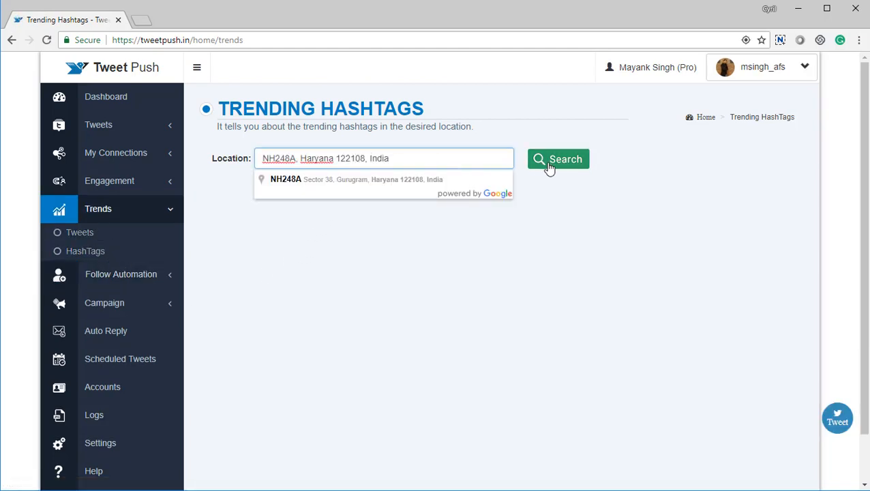
click(557, 158)
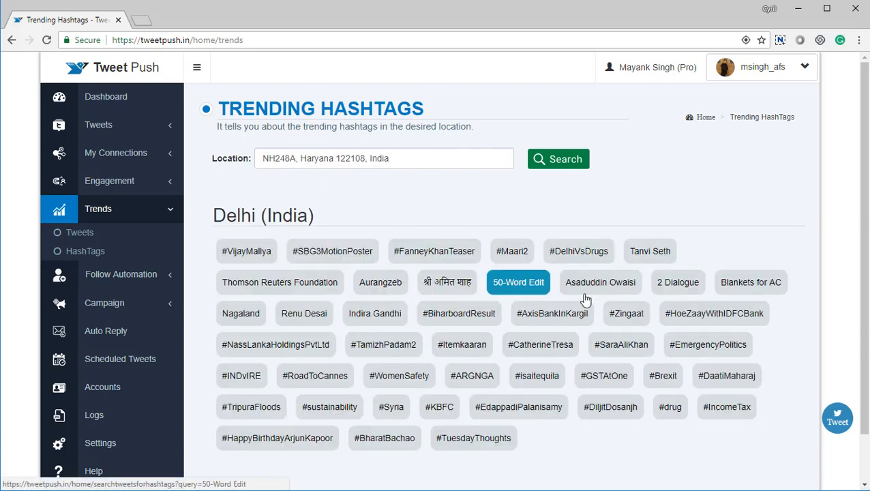
mouse_move(383, 344)
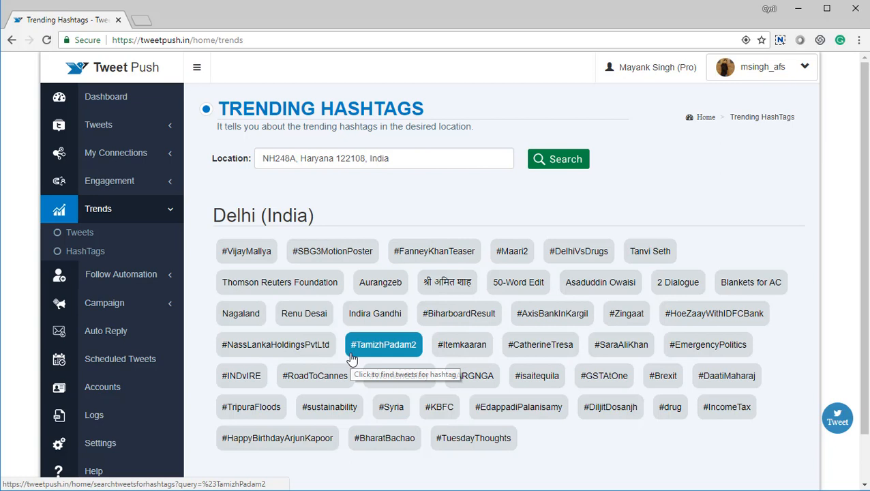